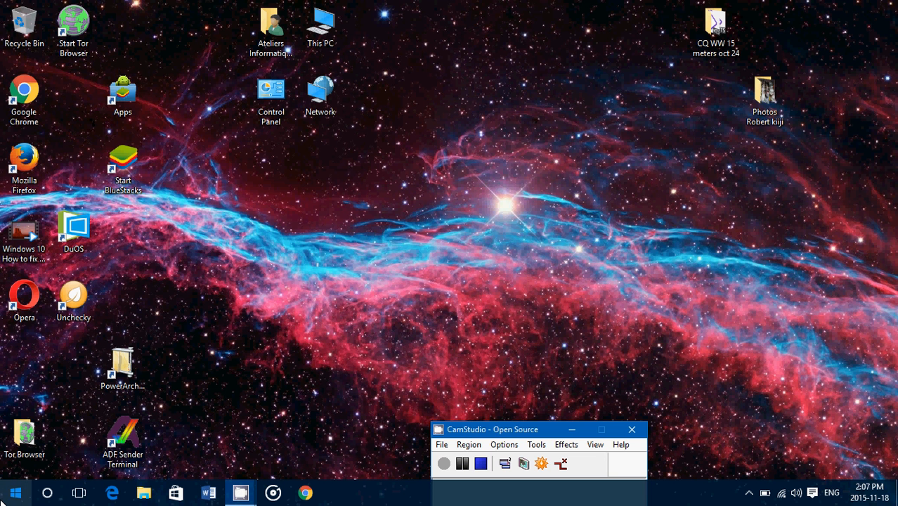
Launch Settings from the Start menu
{"action": "left_click", "coordinate": [14, 492]}
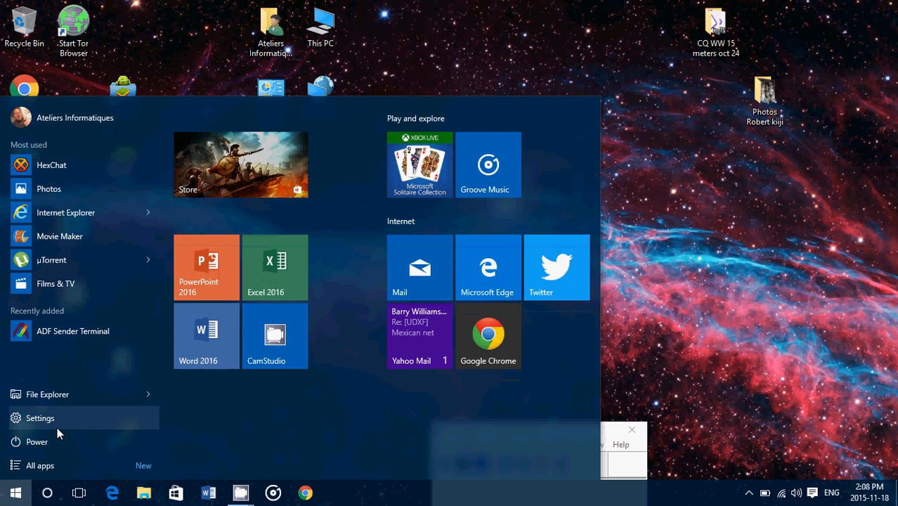
{"action": "left_click", "coordinate": [39, 418]}
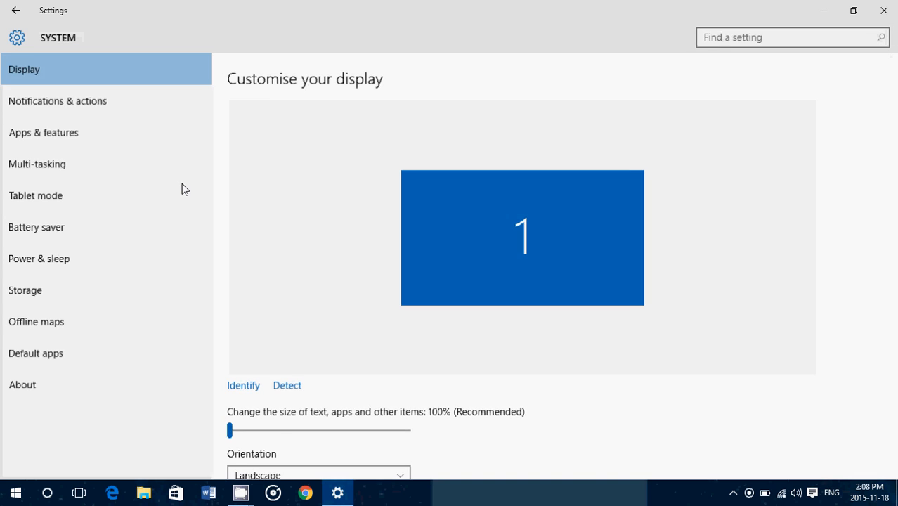
{"action": "mouse_move", "coordinate": [24, 289]}
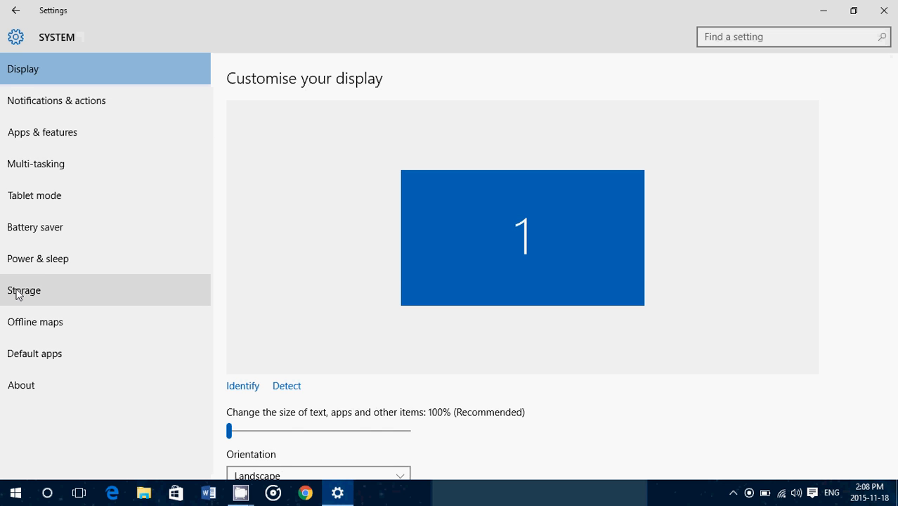
On the Storage page, set 'New apps will save to' USB KEY (E:)
{"action": "left_click", "coordinate": [24, 290]}
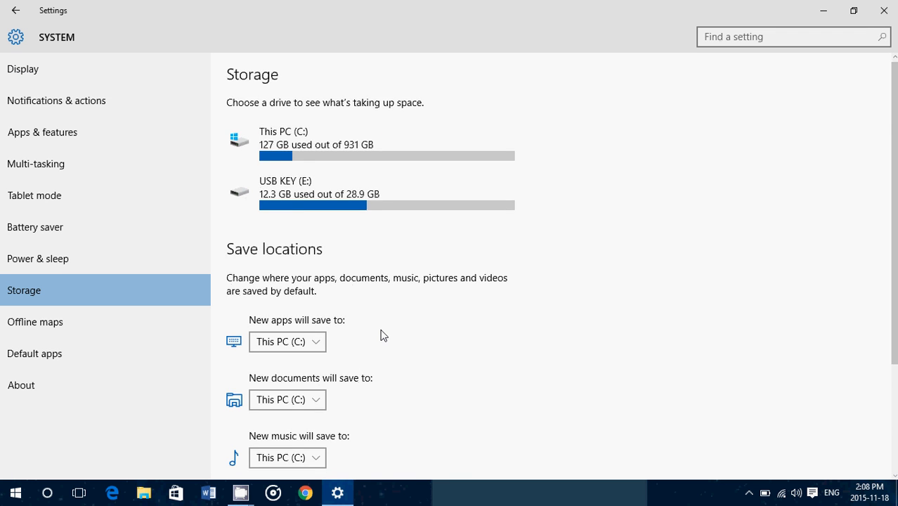
{"action": "scroll", "scroll_direction": "down", "scroll_amount": 3}
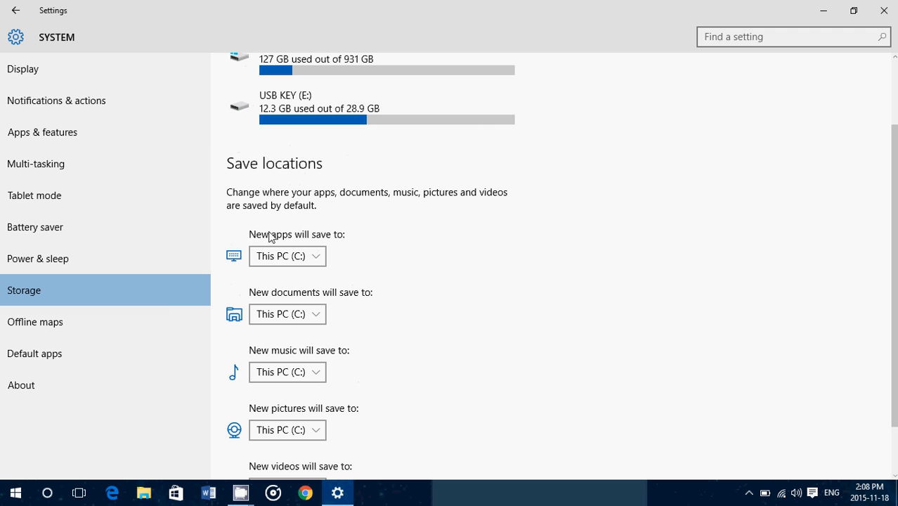
{"action": "mouse_move", "coordinate": [355, 244]}
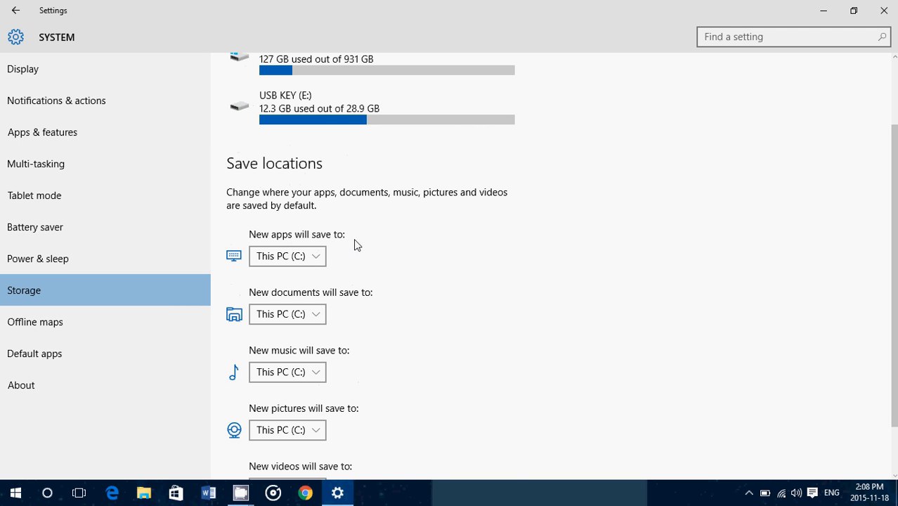
{"action": "left_click", "coordinate": [287, 256]}
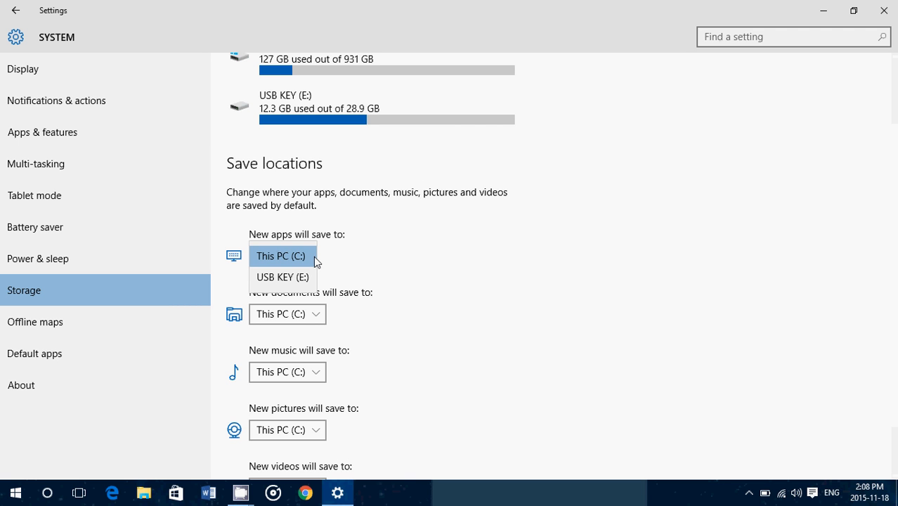
{"action": "left_click", "coordinate": [283, 277]}
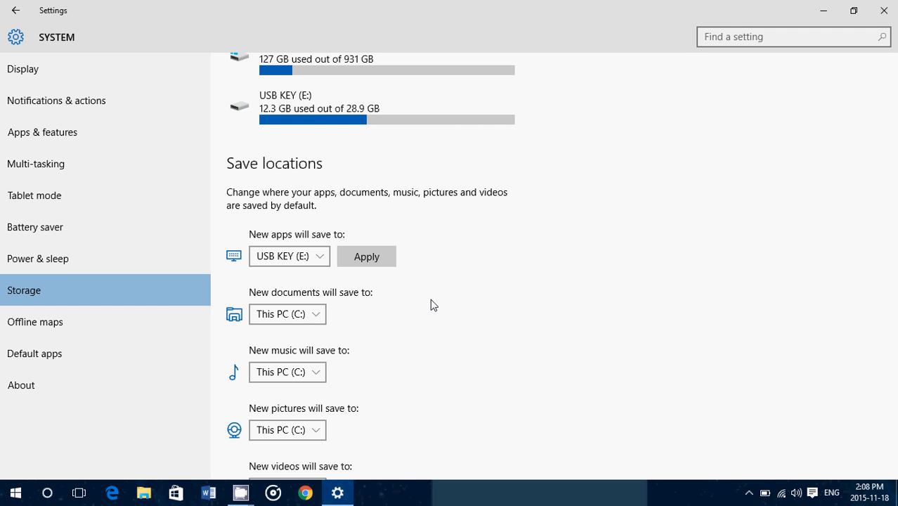
{"action": "left_click", "coordinate": [288, 256]}
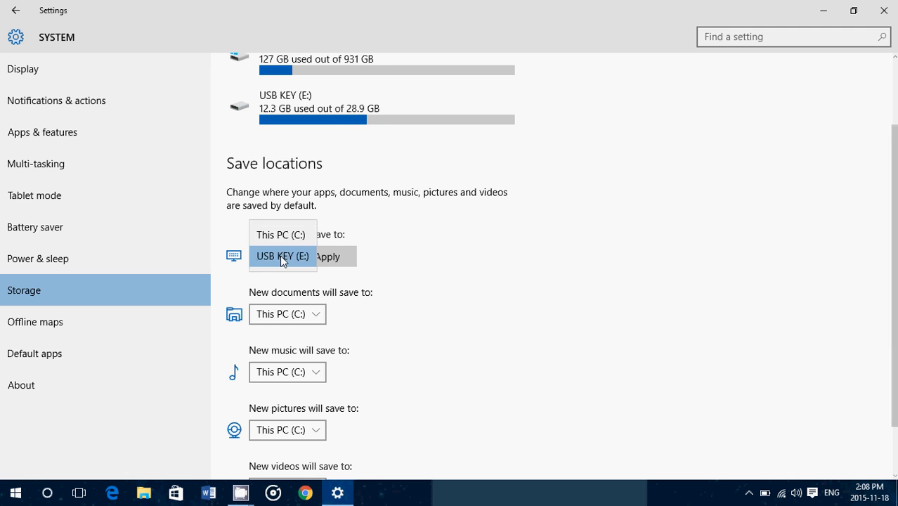
{"action": "left_click", "coordinate": [281, 256]}
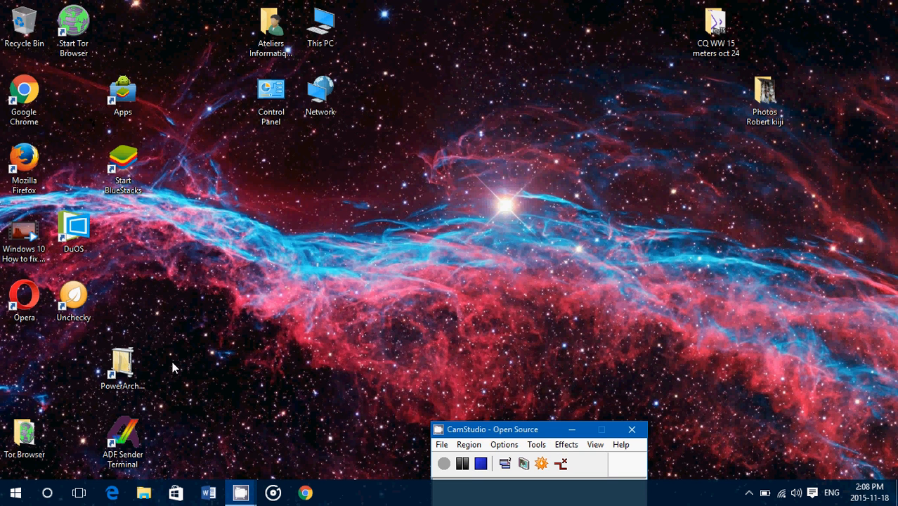
Relaunch Settings and go to Storage, then Apps & features
{"action": "left_click", "coordinate": [15, 492]}
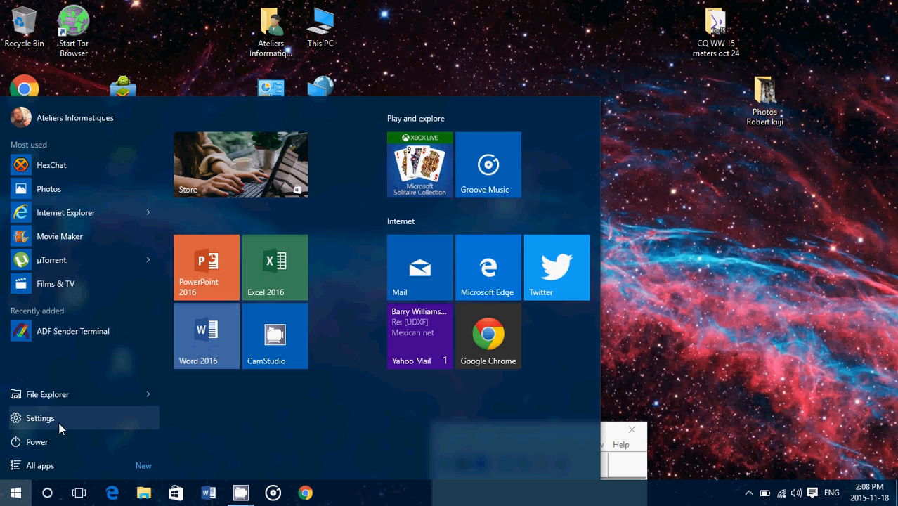
{"action": "left_click", "coordinate": [39, 418]}
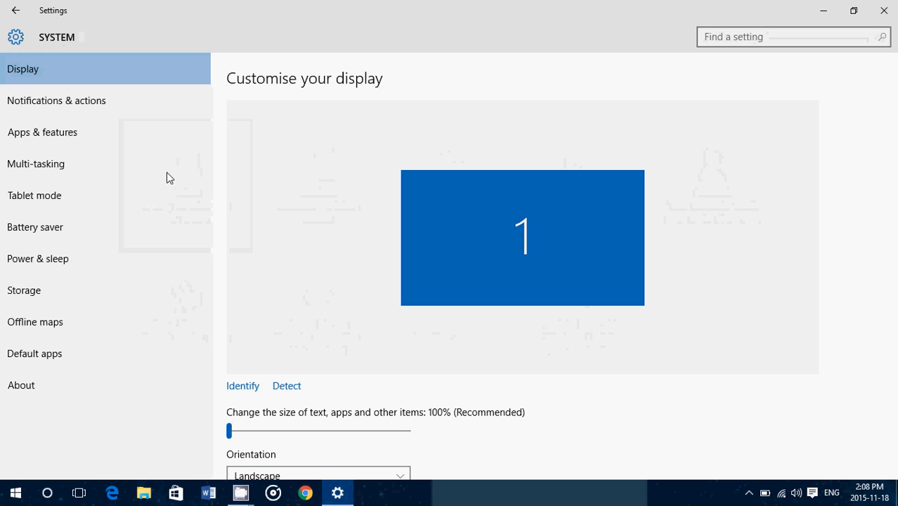
{"action": "mouse_move", "coordinate": [26, 289]}
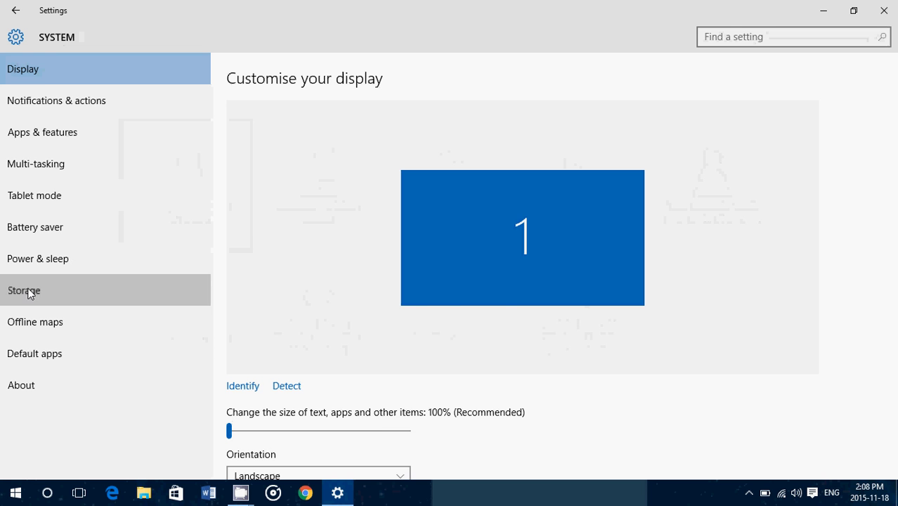
{"action": "left_click", "coordinate": [24, 290]}
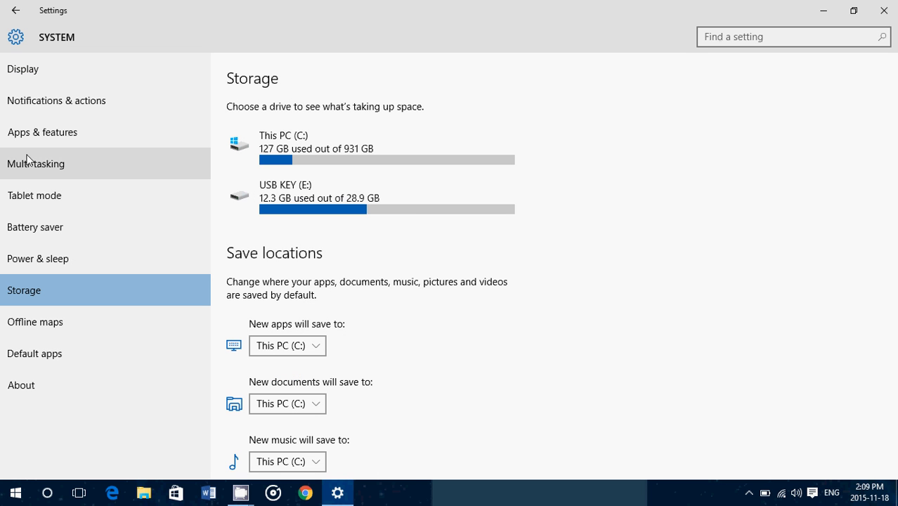
{"action": "mouse_move", "coordinate": [62, 135]}
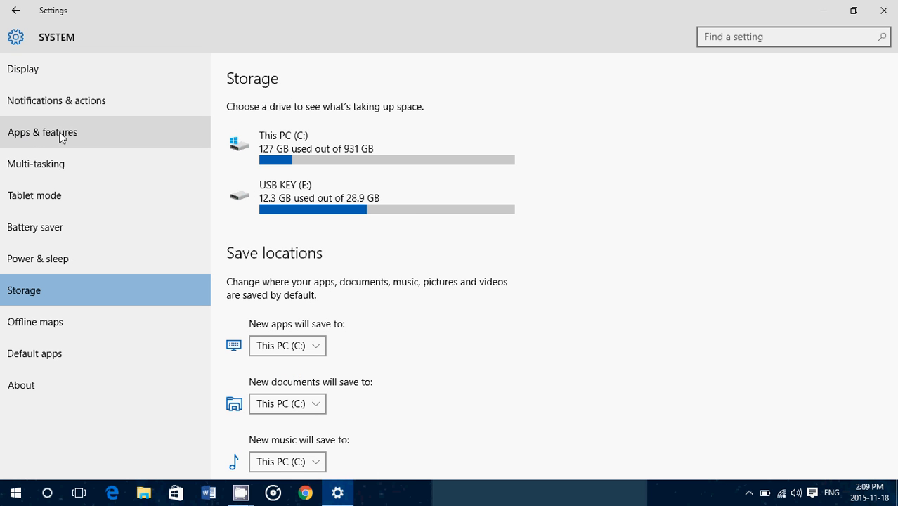
{"action": "left_click", "coordinate": [42, 132]}
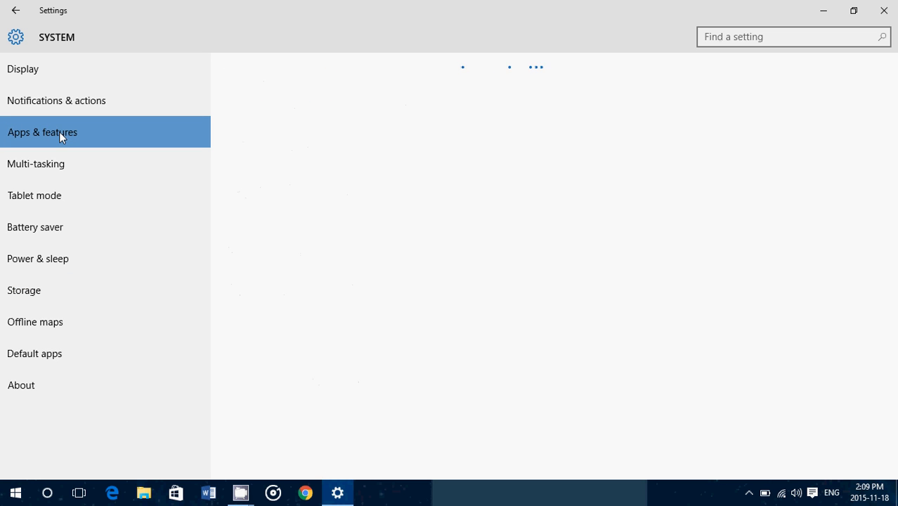
Browse the Apps & features list to locate AppRaisin
{"action": "left_click", "coordinate": [42, 132]}
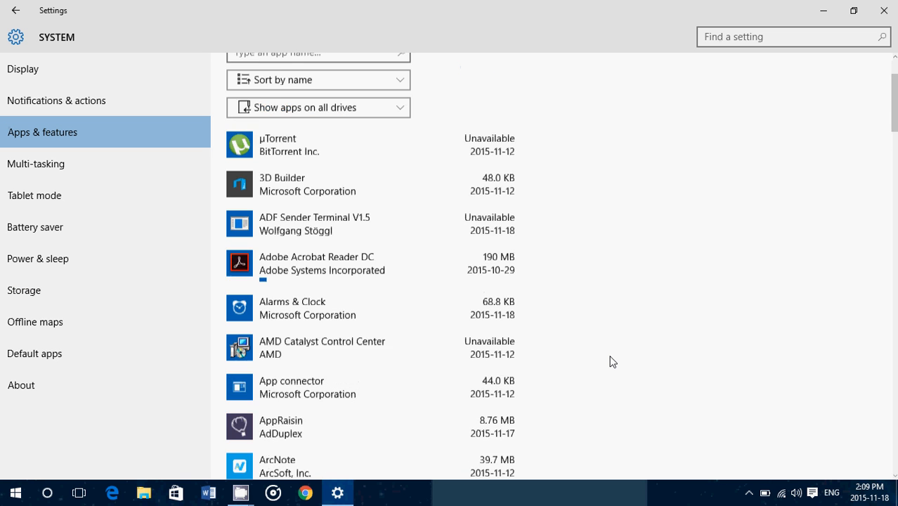
{"action": "scroll", "scroll_direction": "down", "scroll_amount": 3}
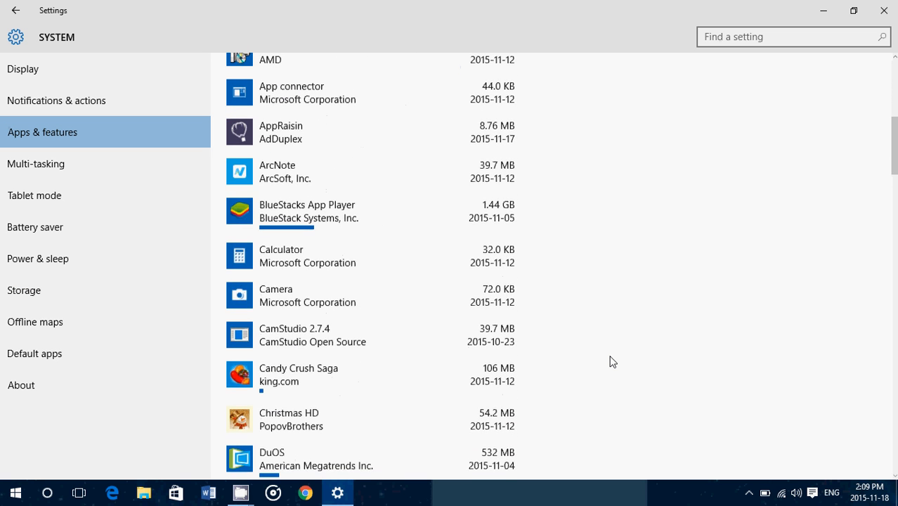
{"action": "scroll", "scroll_direction": "up", "scroll_amount": 3}
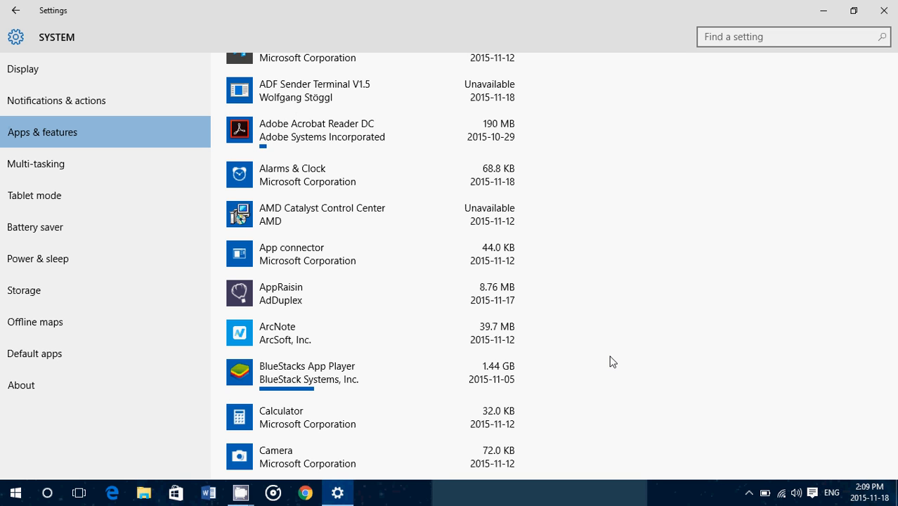
{"action": "mouse_move", "coordinate": [304, 291]}
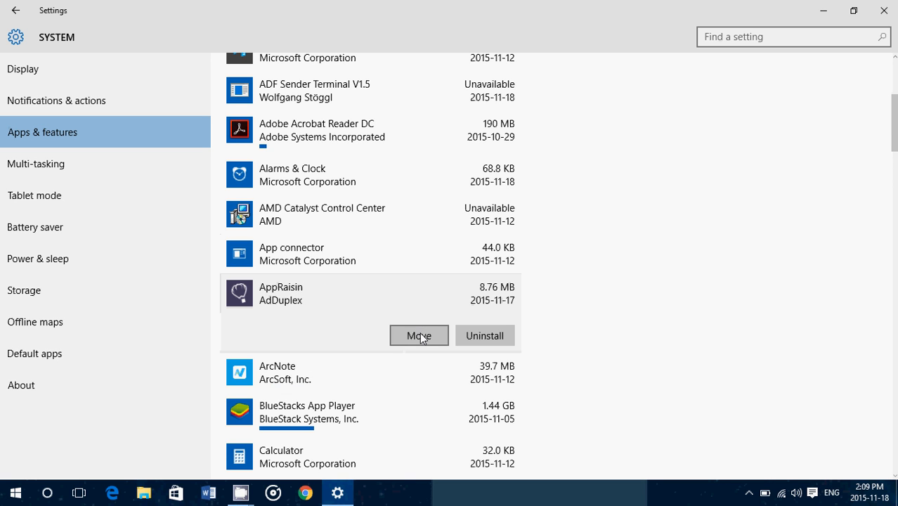
Start moving AppRaisin and choose USB KEY (E:) as the destination drive
{"action": "left_click", "coordinate": [419, 334]}
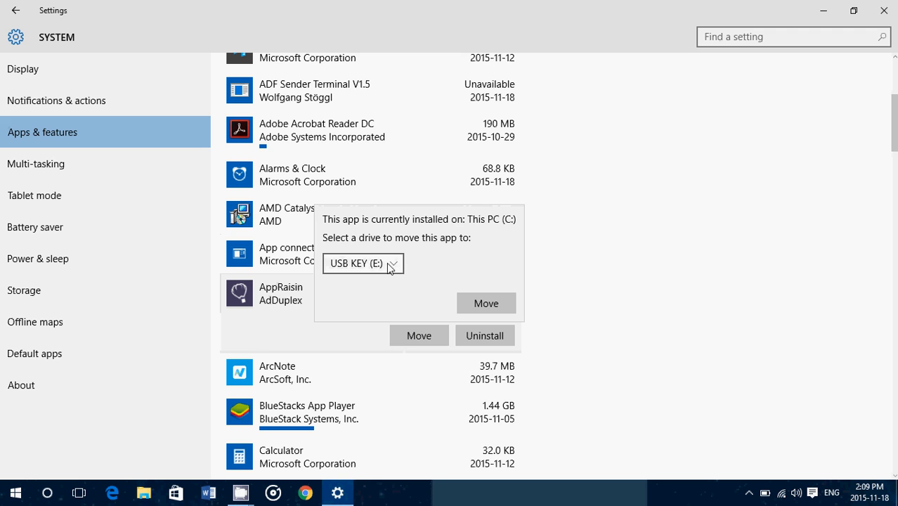
{"action": "left_click", "coordinate": [357, 263]}
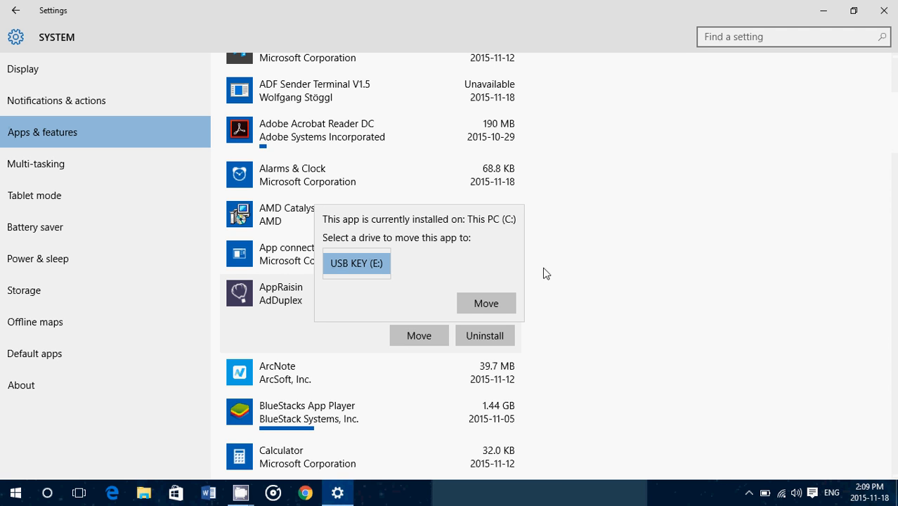
{"action": "mouse_move", "coordinate": [556, 310]}
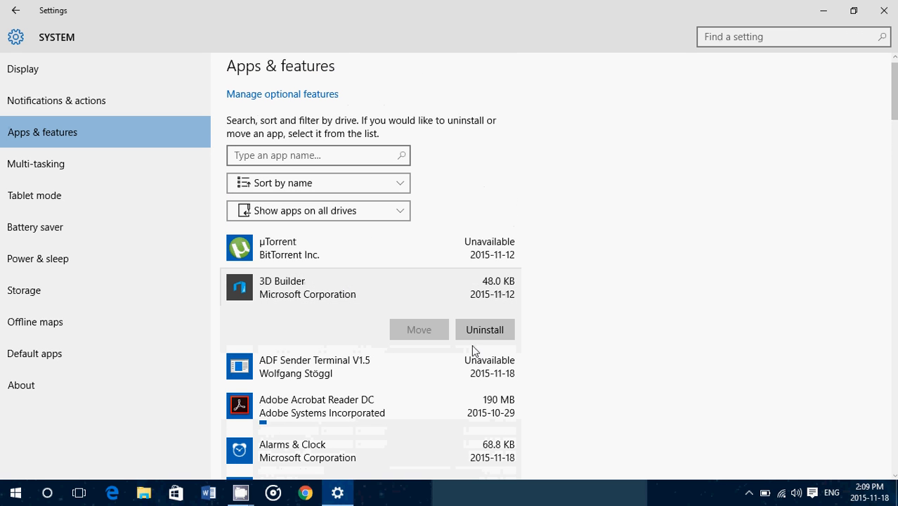
{"action": "mouse_move", "coordinate": [641, 362]}
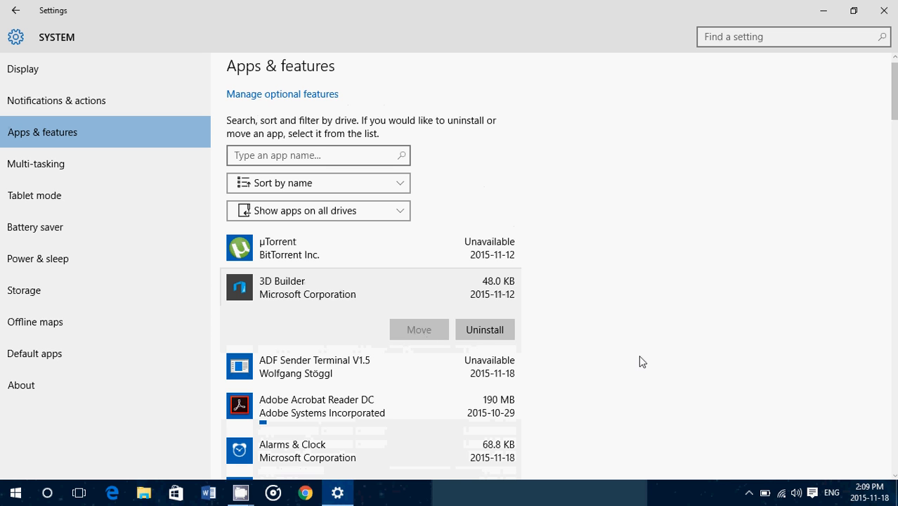
{"action": "scroll", "scroll_direction": "down", "scroll_amount": 3}
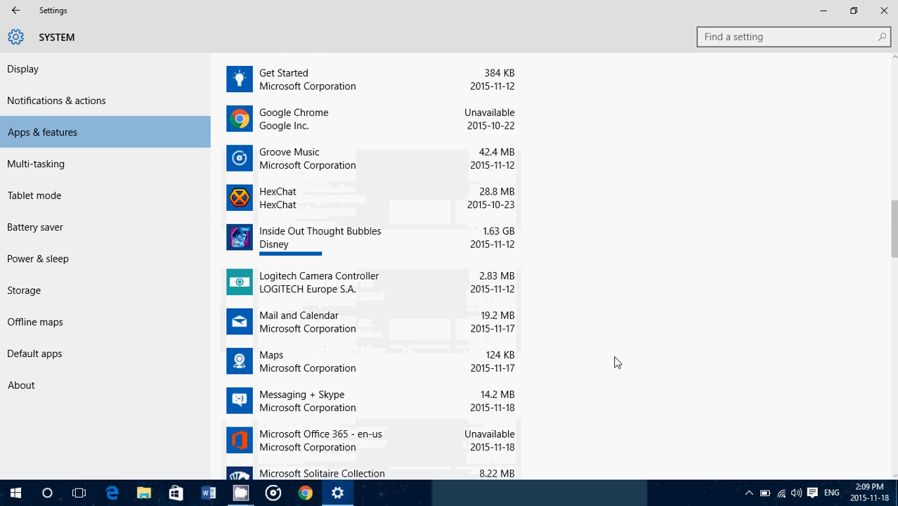
{"action": "scroll", "scroll_direction": "down", "scroll_amount": 3}
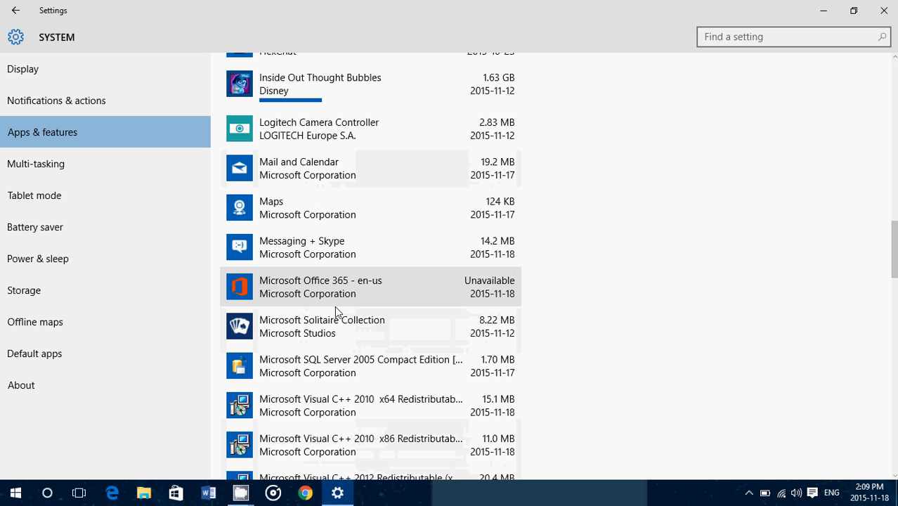
{"action": "left_click", "coordinate": [322, 326]}
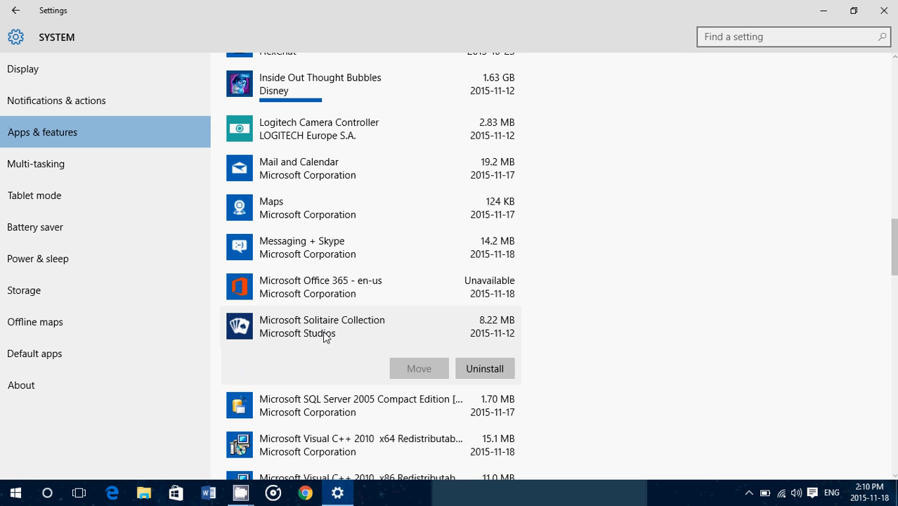
{"action": "mouse_move", "coordinate": [476, 355]}
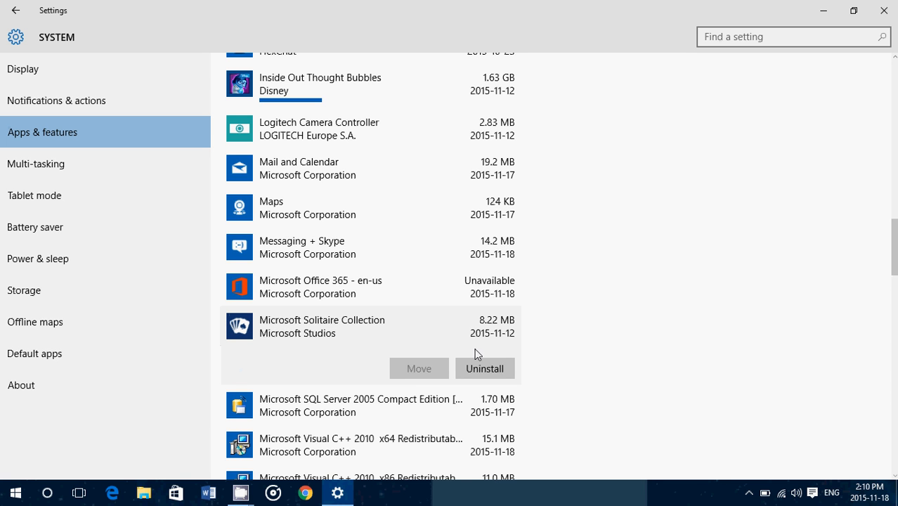
{"action": "scroll", "scroll_direction": "down", "scroll_amount": 3}
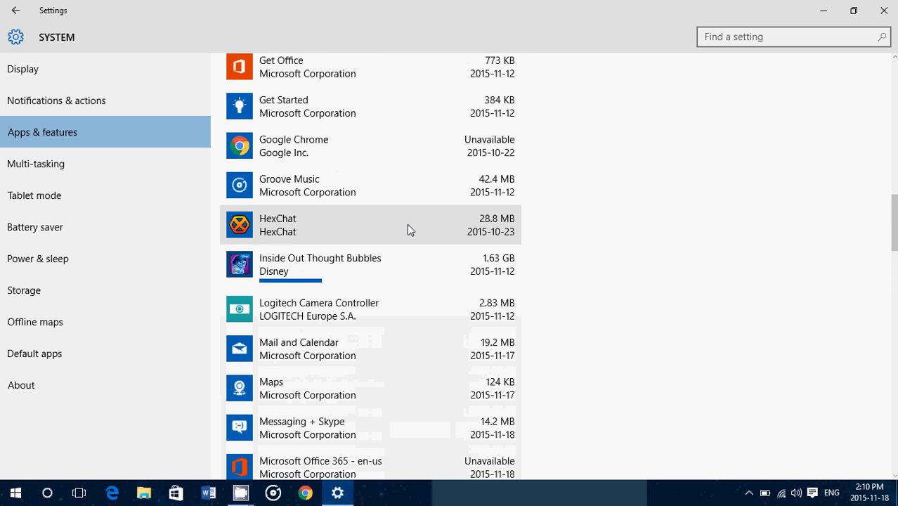
{"action": "left_click", "coordinate": [319, 264]}
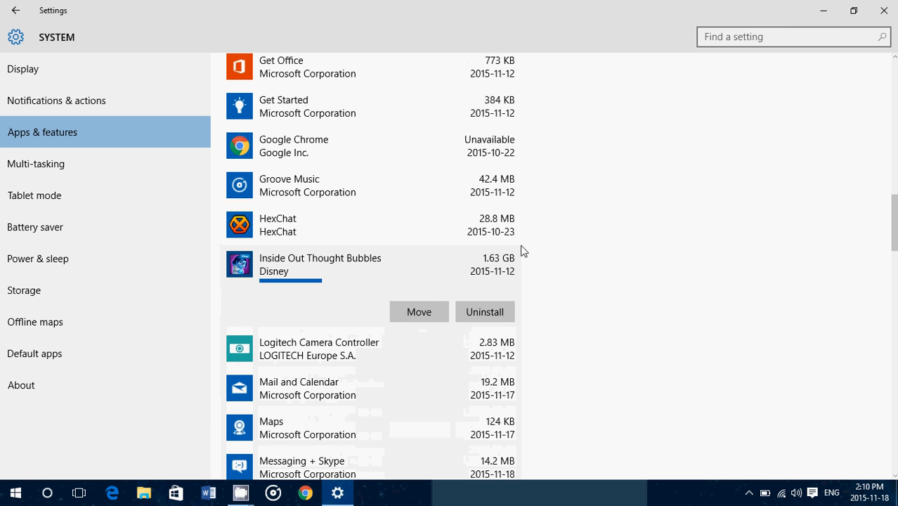
{"action": "scroll", "scroll_direction": "up", "scroll_amount": 3}
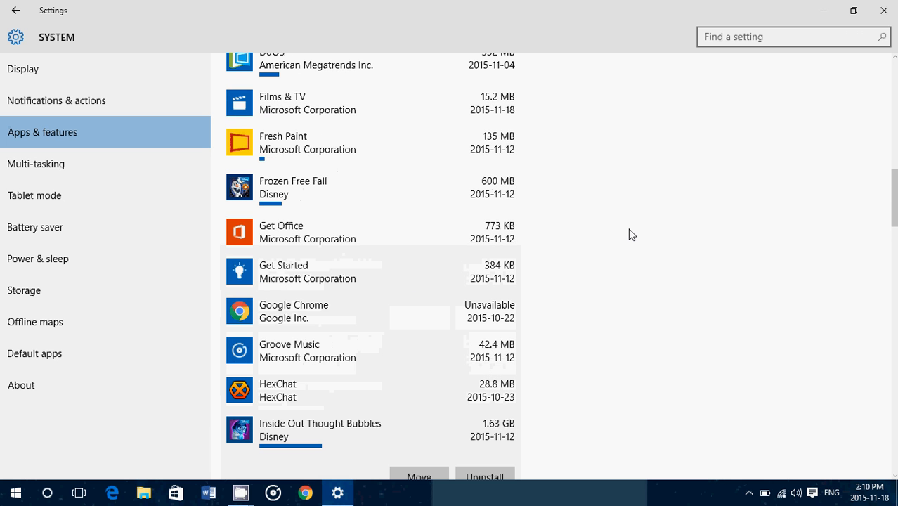
{"action": "scroll", "scroll_direction": "up", "scroll_amount": 3}
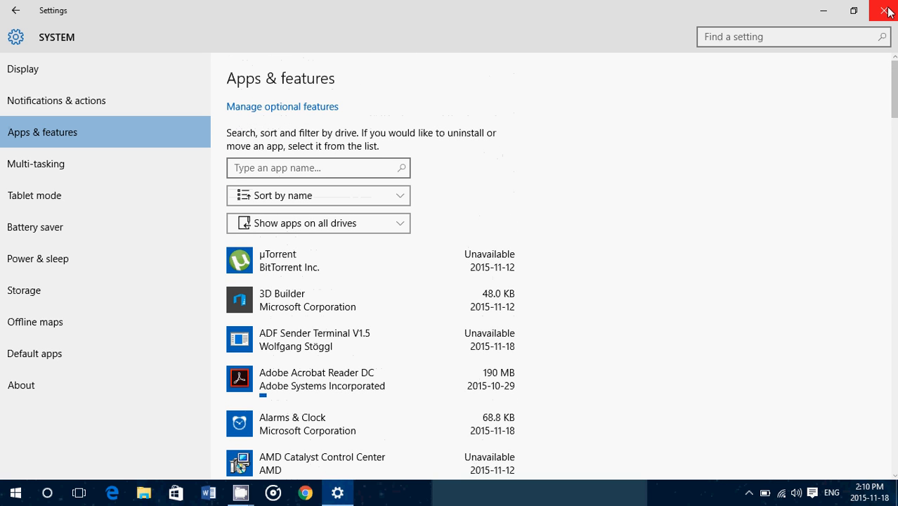
Close the Settings window to return to the desktop
{"action": "left_click", "coordinate": [888, 11]}
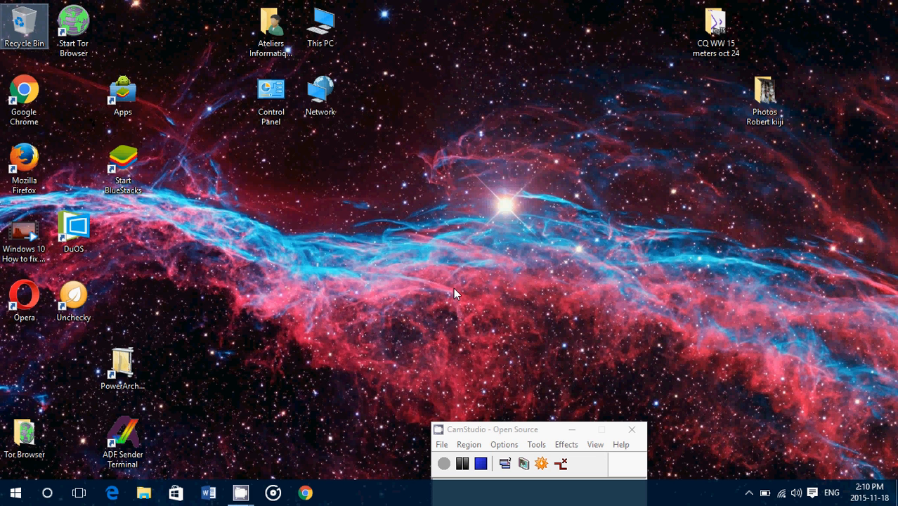
{"action": "mouse_move", "coordinate": [149, 475]}
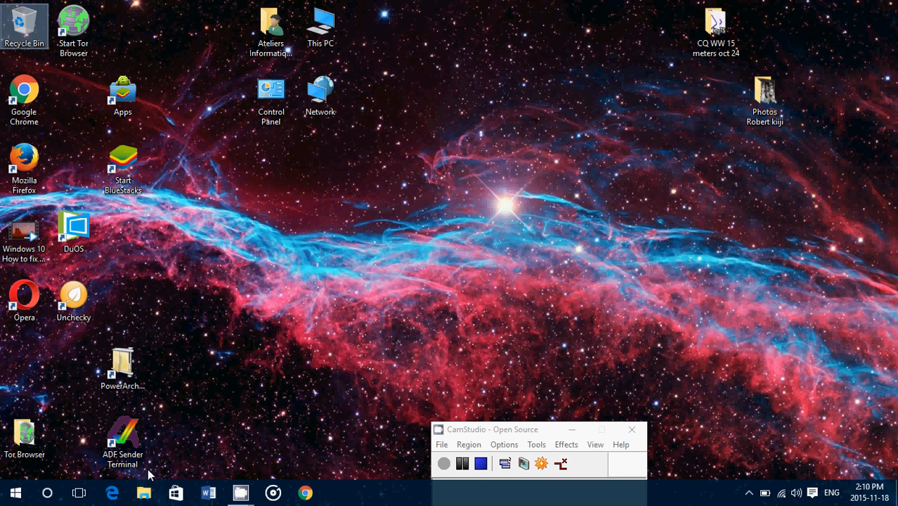